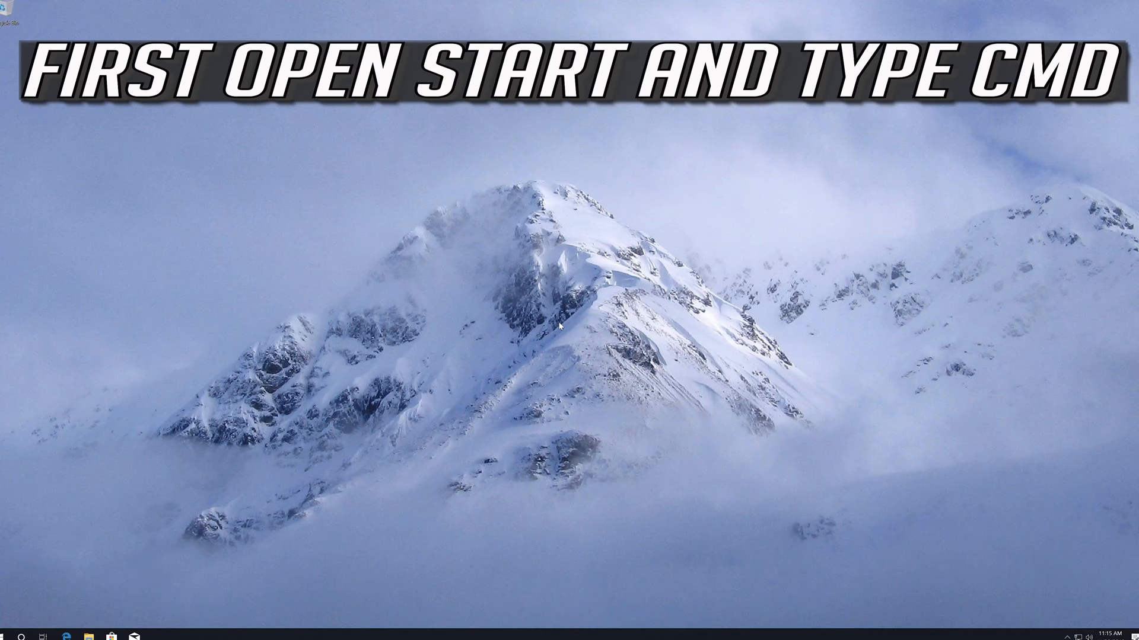
Search 'cmd' in Start and launch Command Prompt as administrator, approving the UAC prompt
left_click(9, 638)
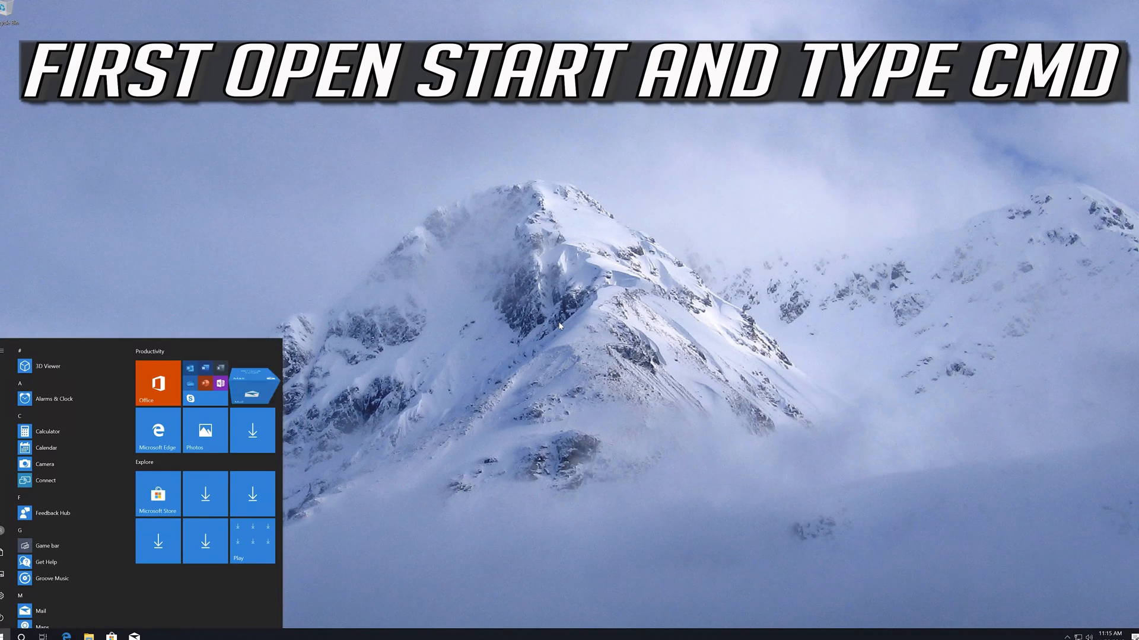
type("cmd")
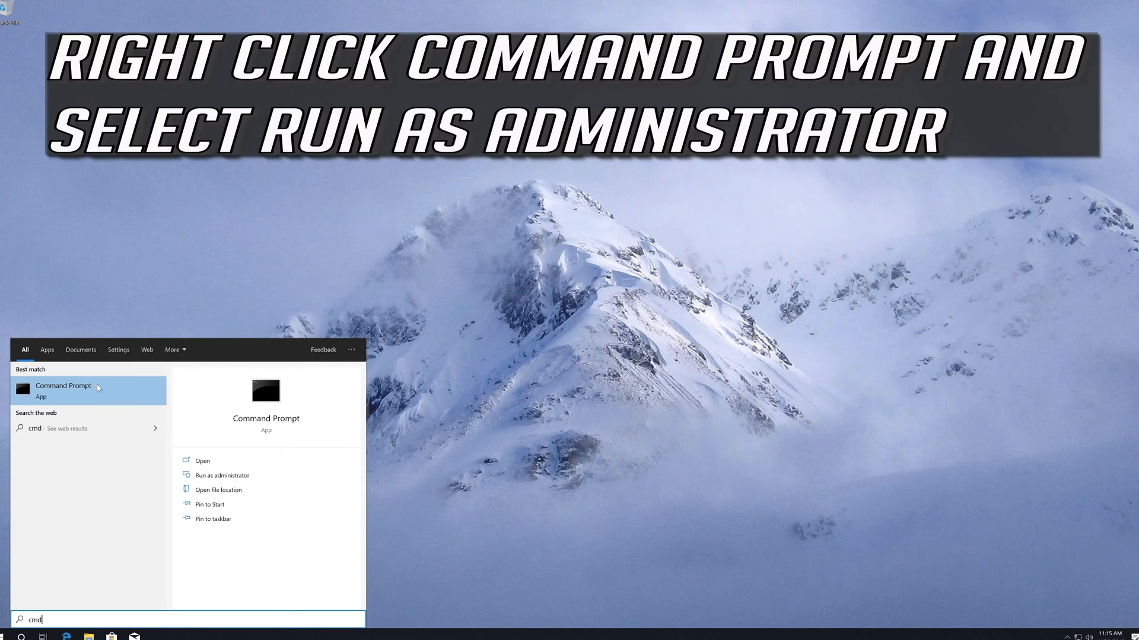
right_click(62, 389)
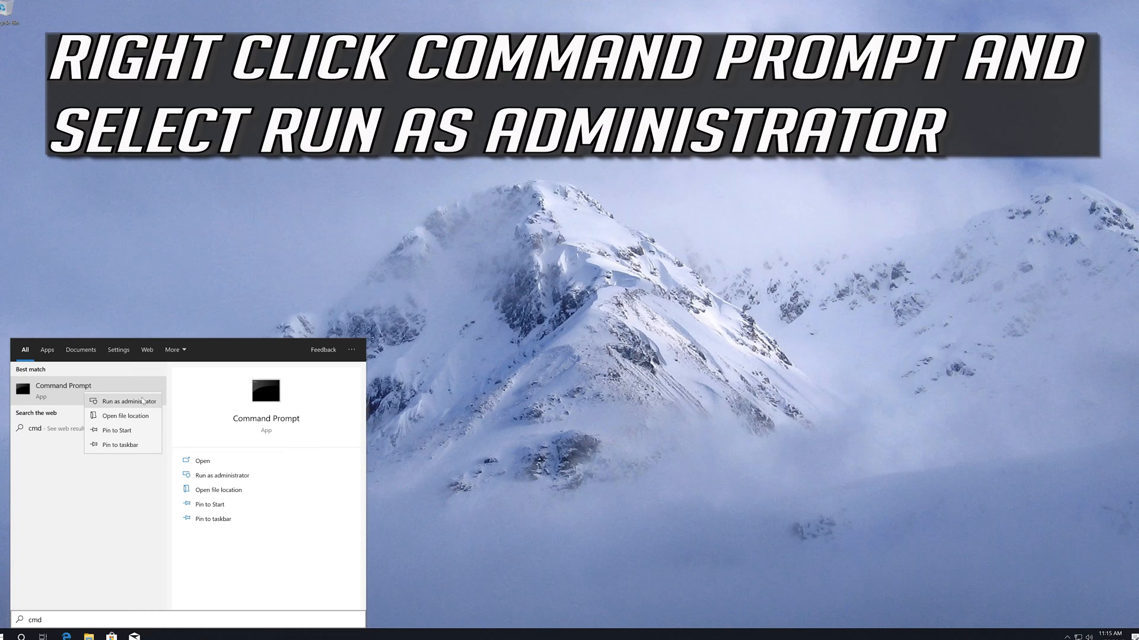
left_click(129, 402)
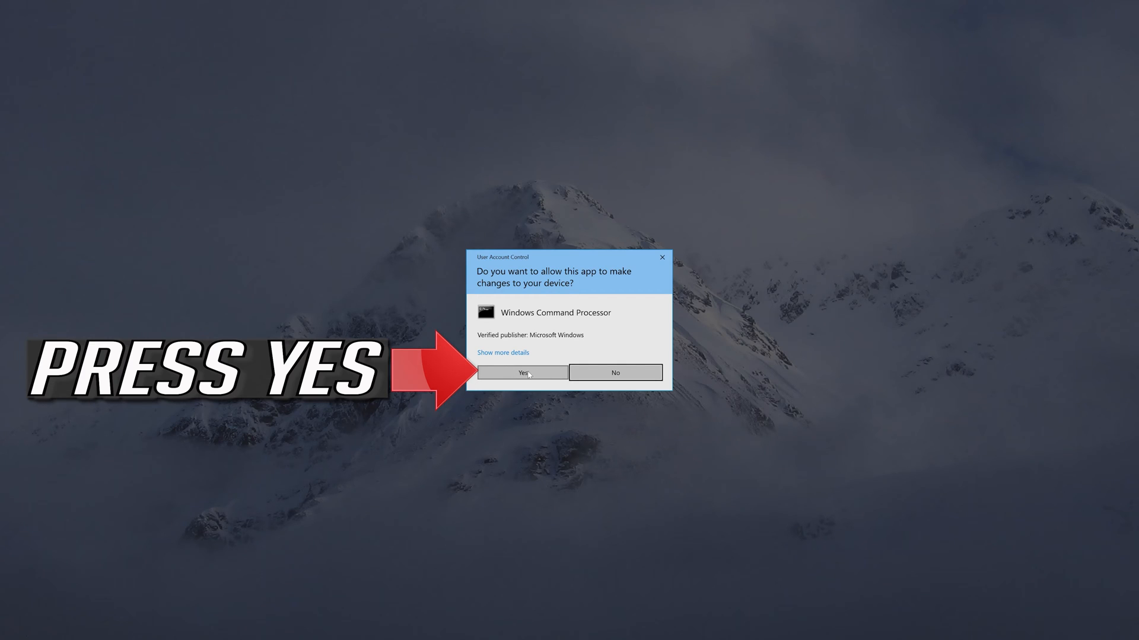
left_click(522, 373)
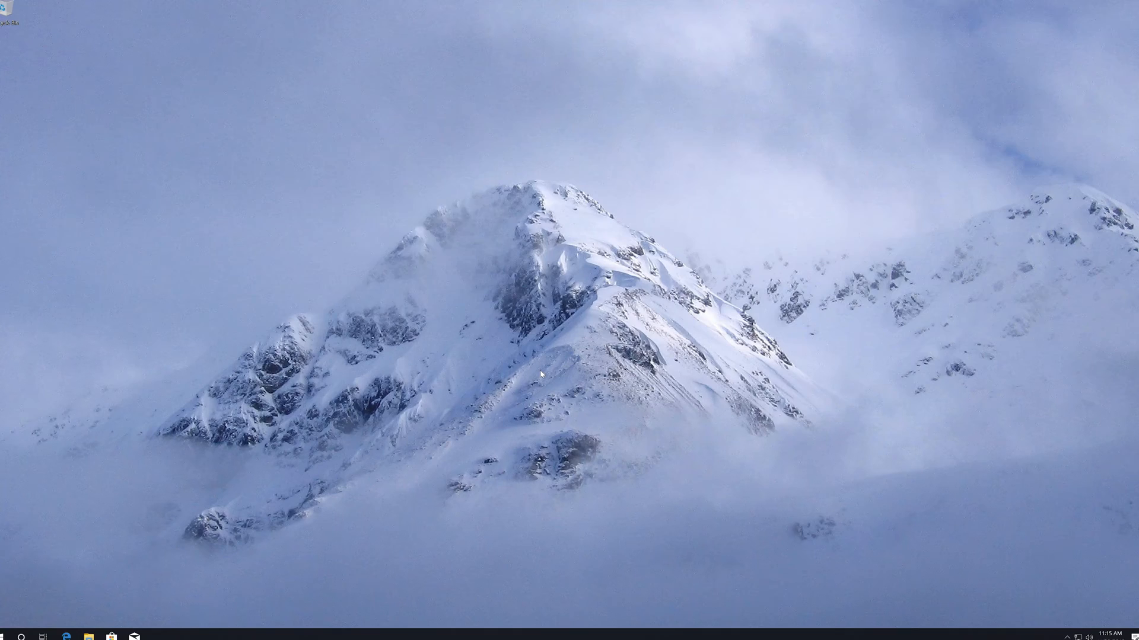
Run sfc /scannow to verify system files with no violations found, then exit the prompt
left_click(156, 637)
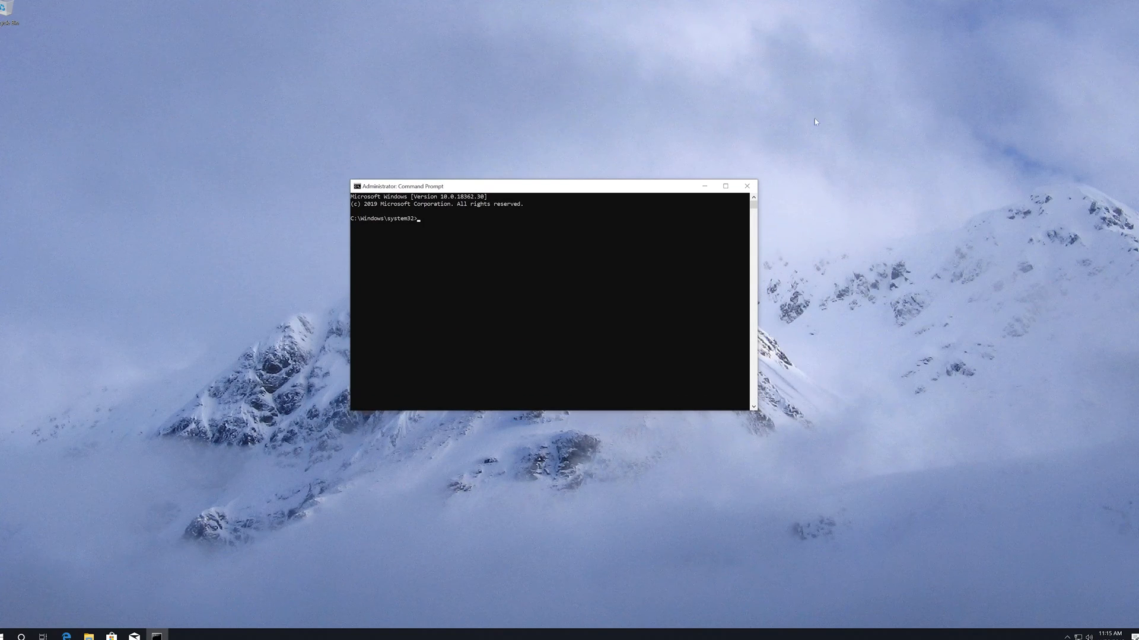
type("sfc")
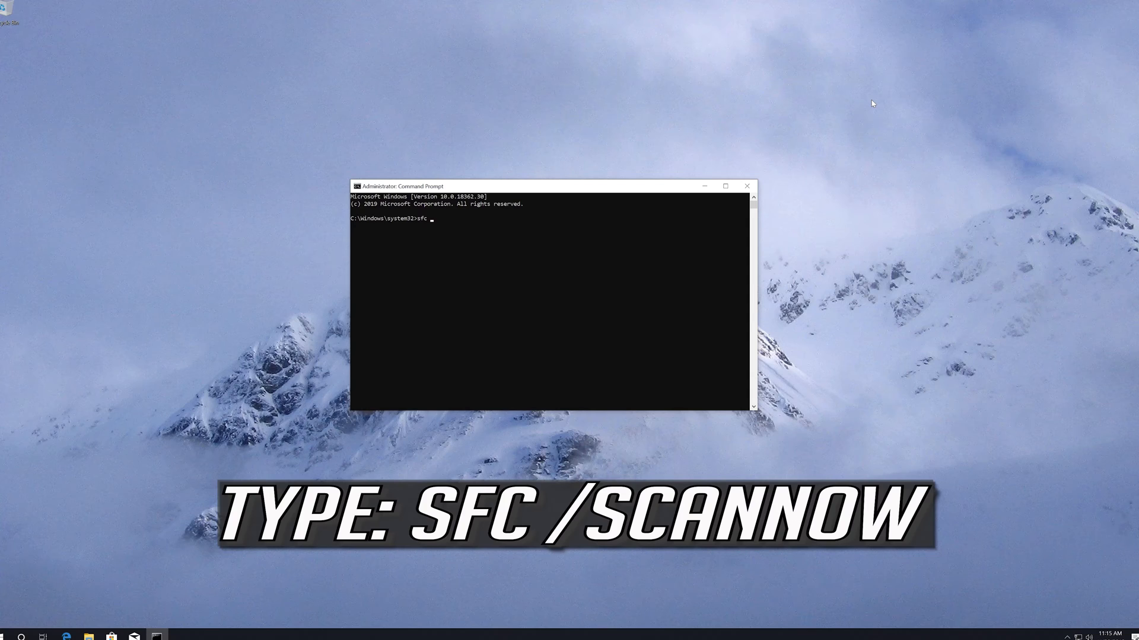
type("/")
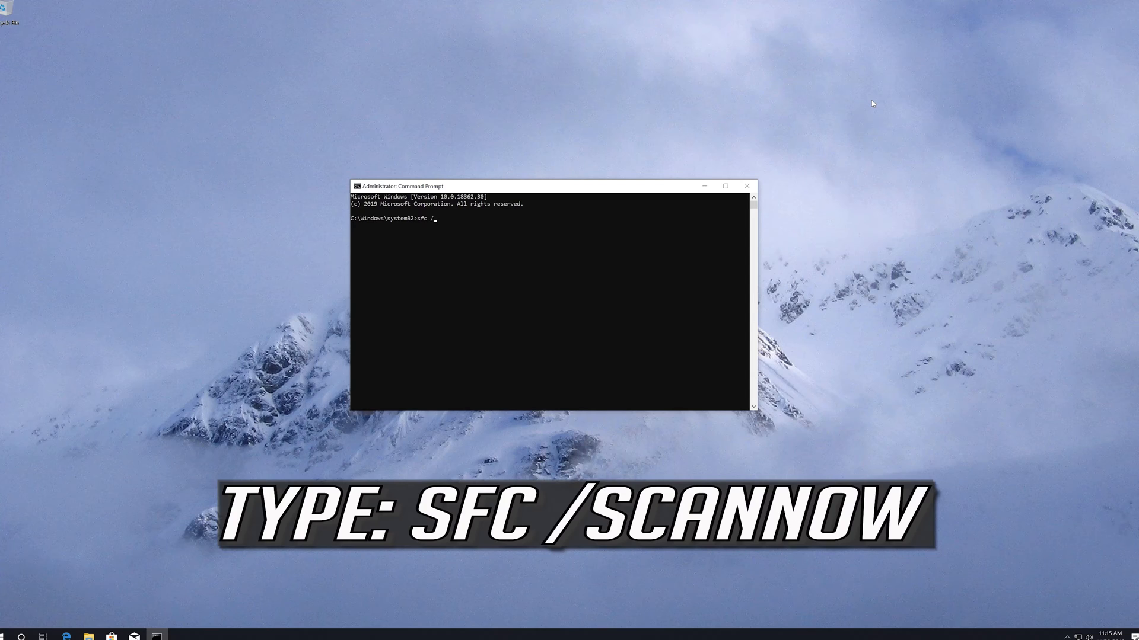
type("sca")
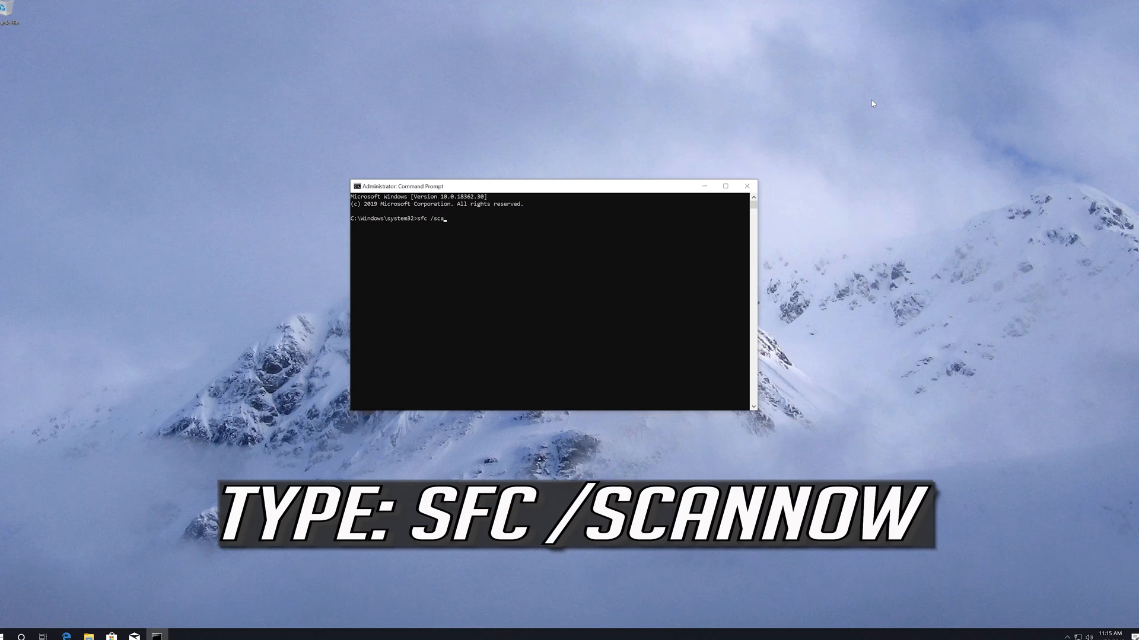
type("nnow")
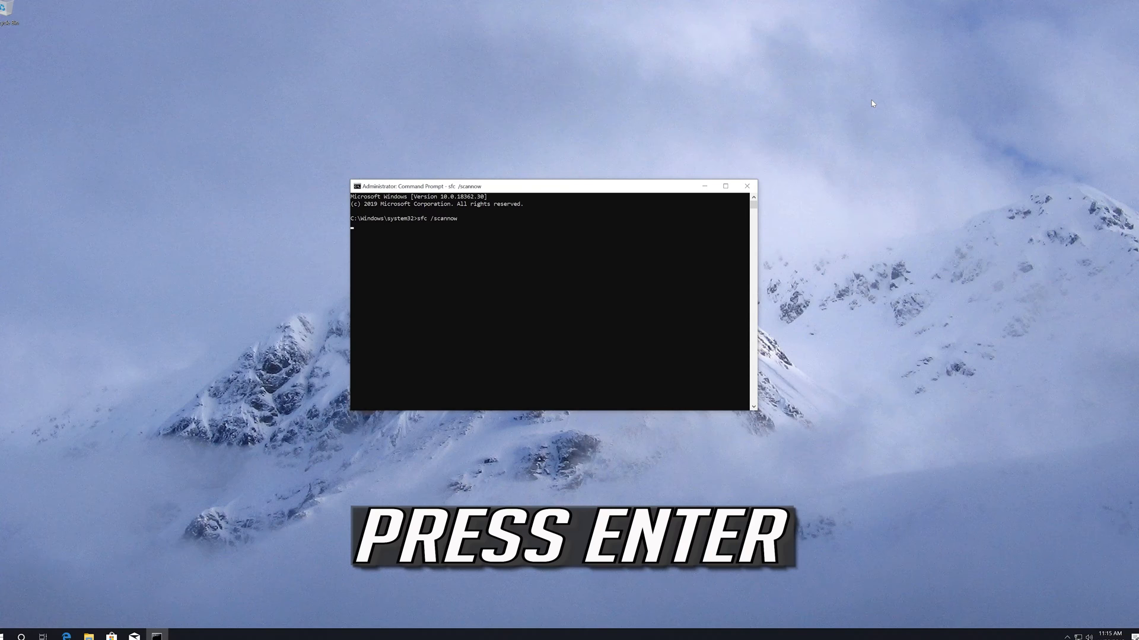
key("Return")
type("e")
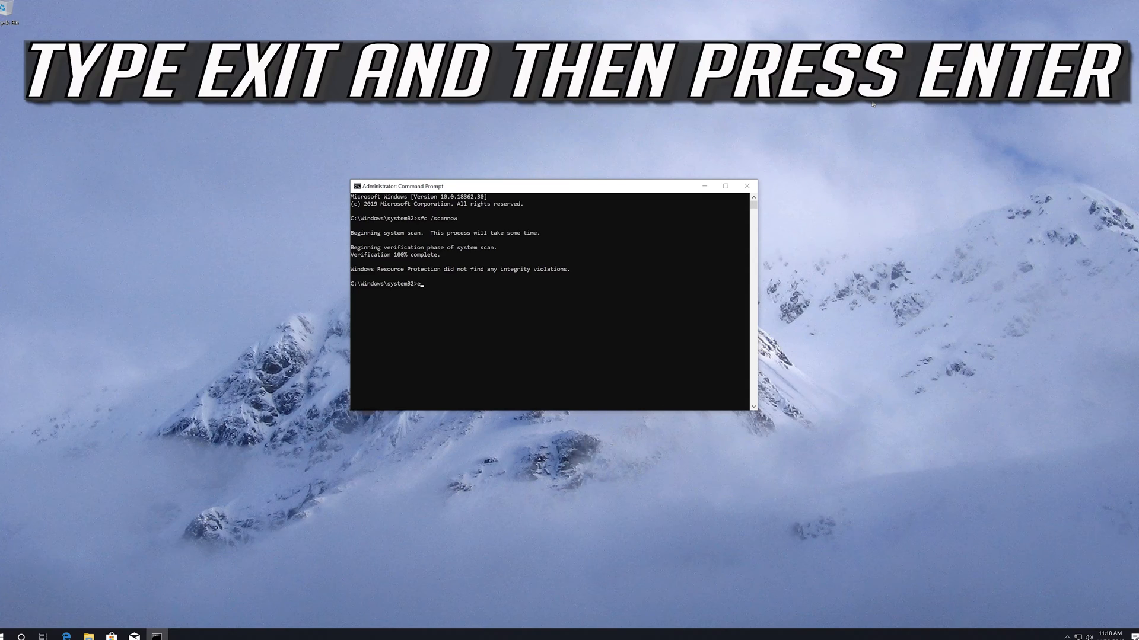
type("xit")
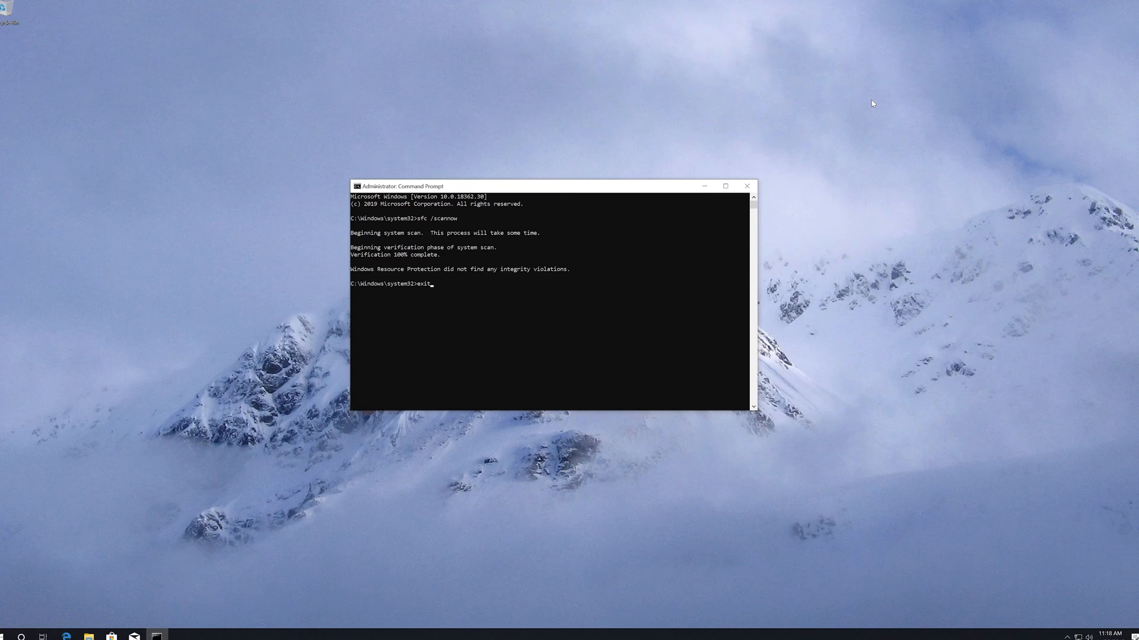
key("Return")
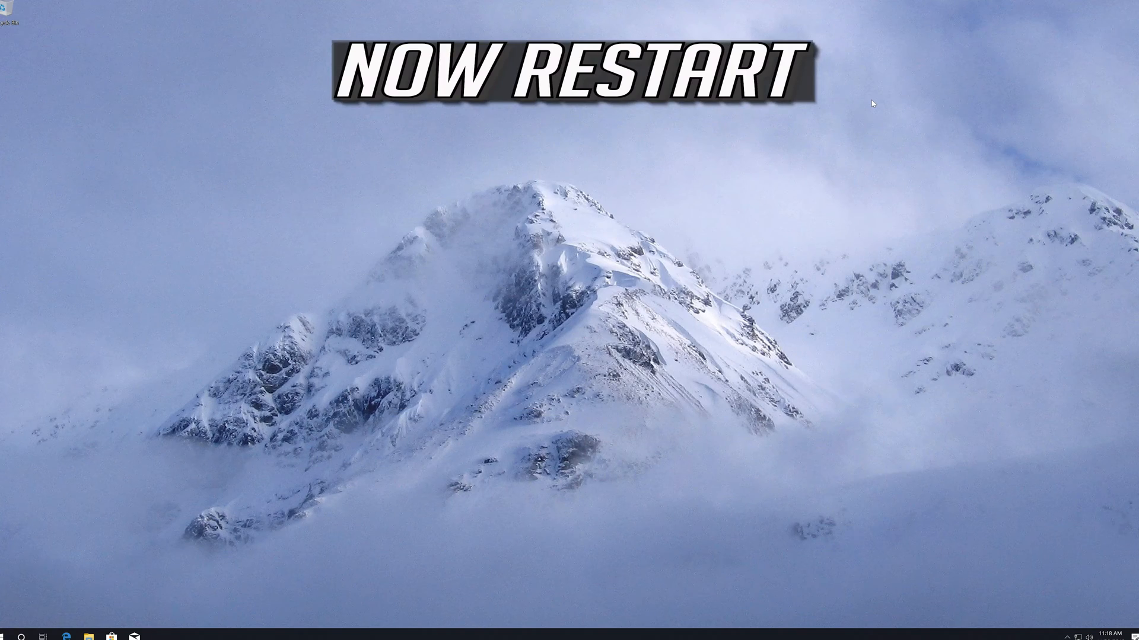
Restart the PC from the Start menu's Power options
left_click(9, 636)
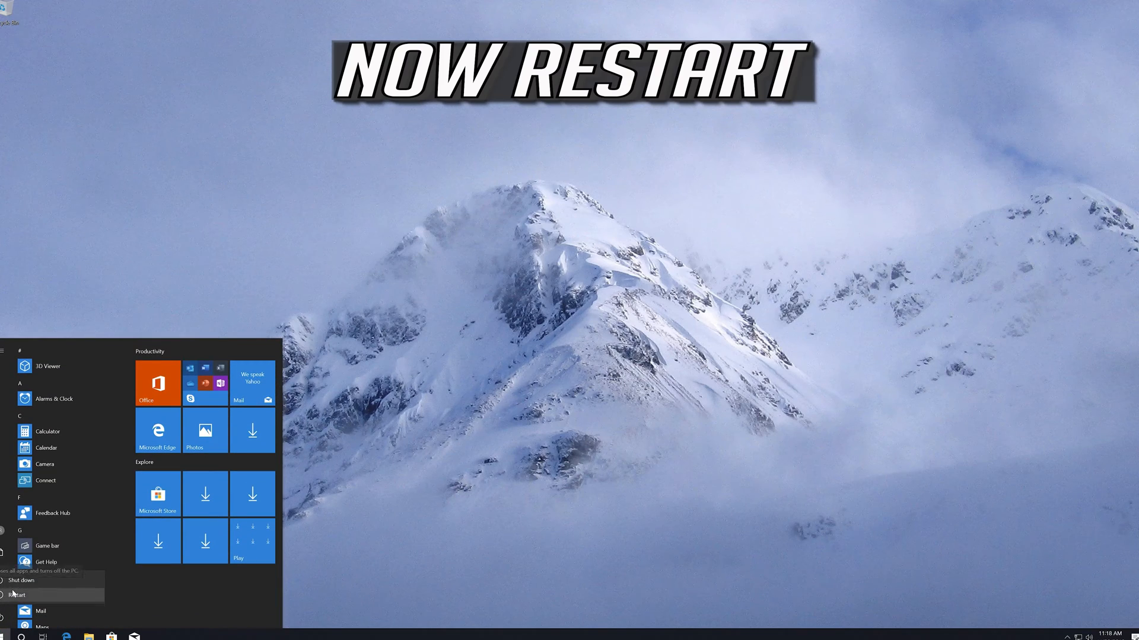
left_click(16, 596)
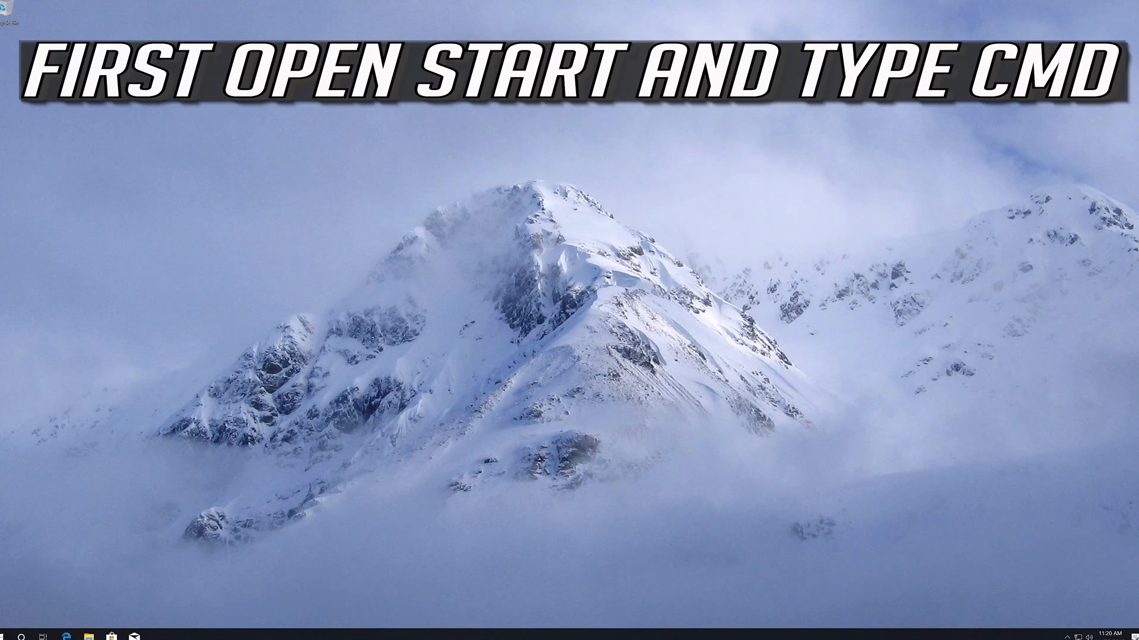
Search 'cmd' again and relaunch Command Prompt as administrator with UAC approved
type("cmd")
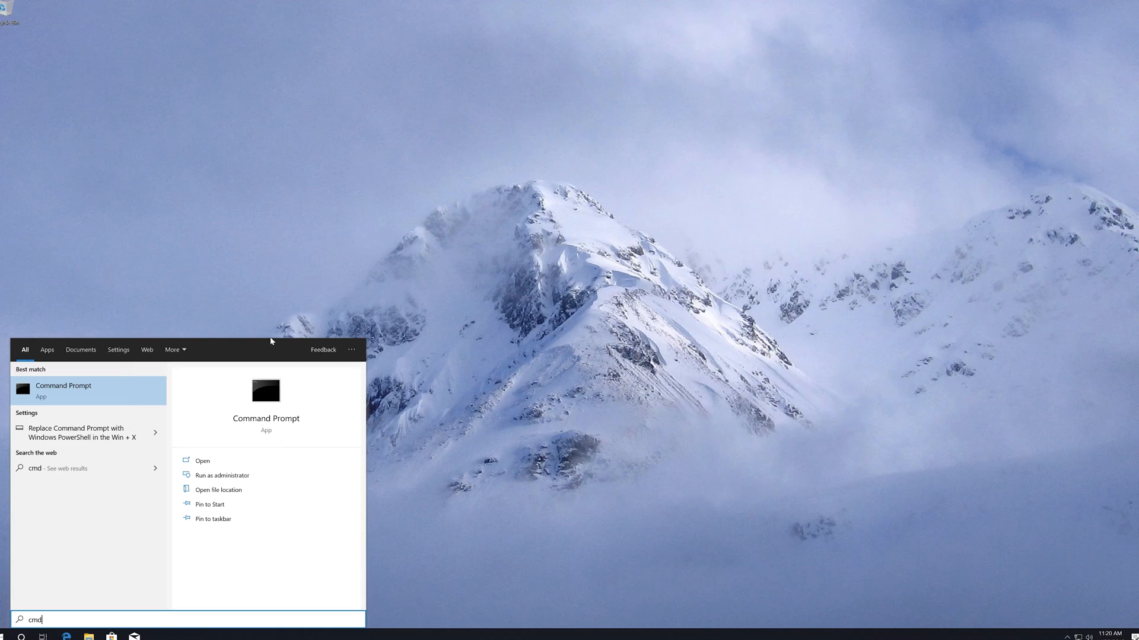
right_click(62, 390)
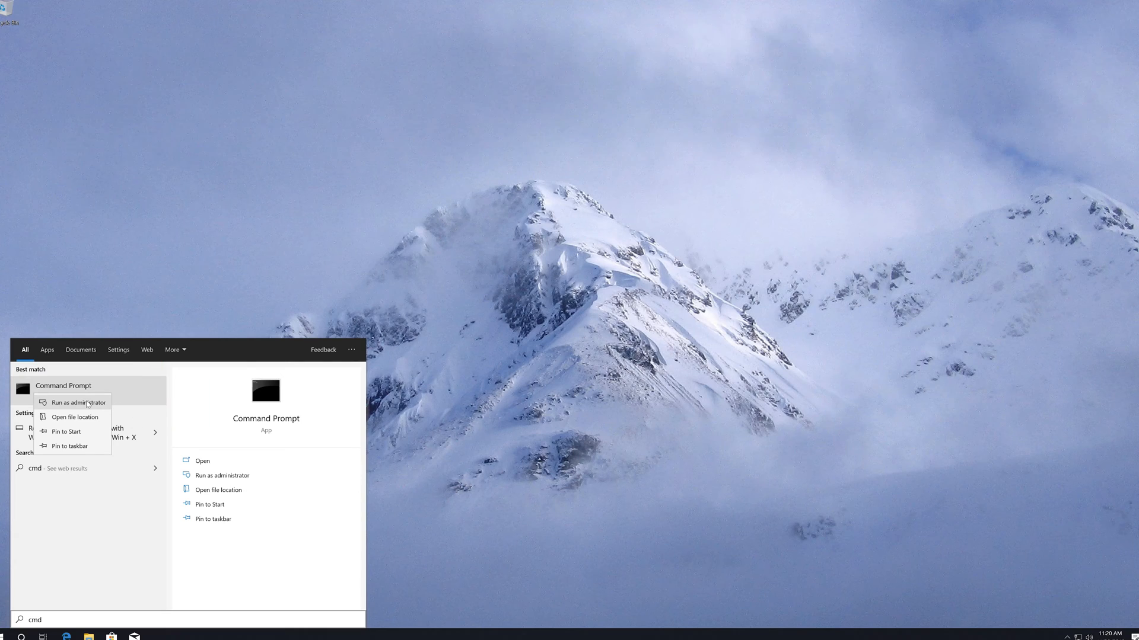
left_click(77, 403)
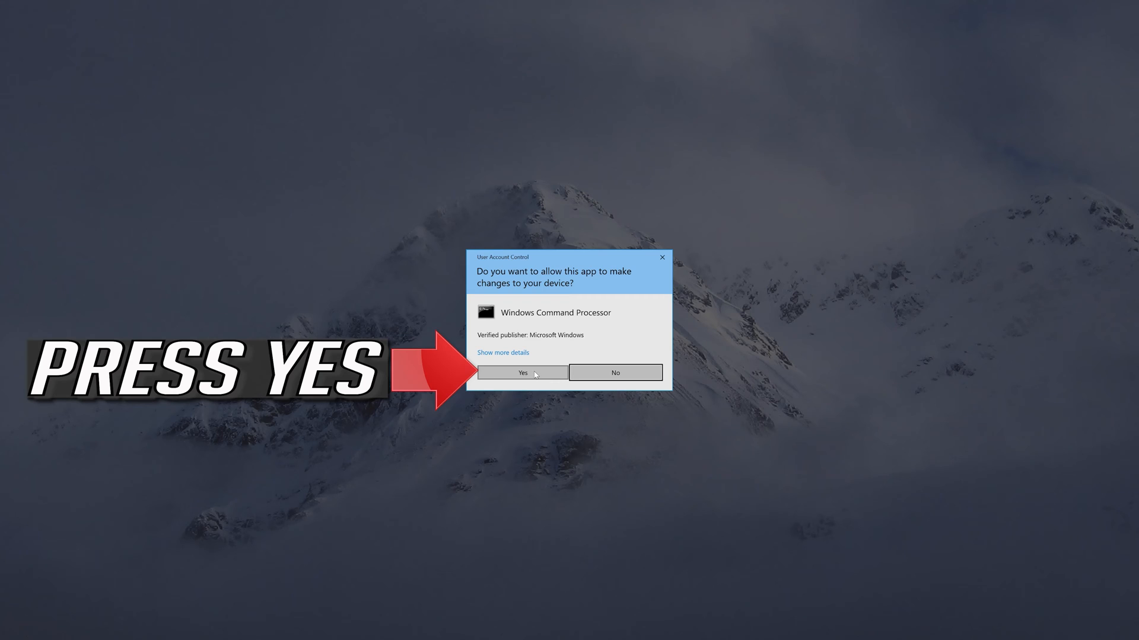
left_click(522, 372)
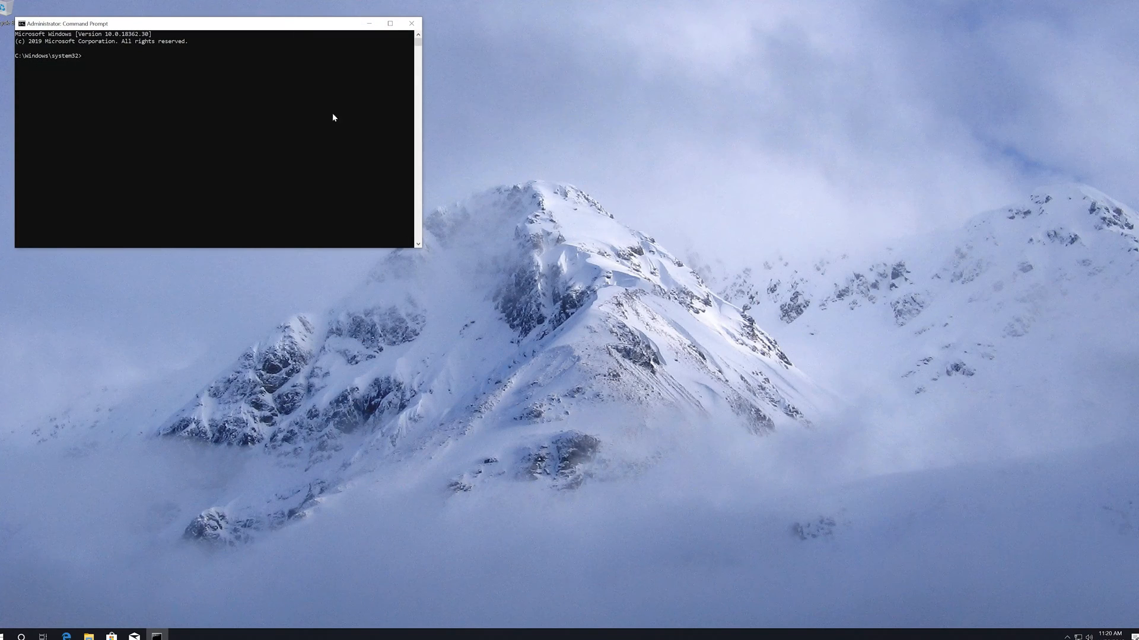
Run DISM /Online /Cleanup-Image /RestoreHealth to repair the running Windows image
left_click_drag(211, 23, 456, 121)
type("DISM")
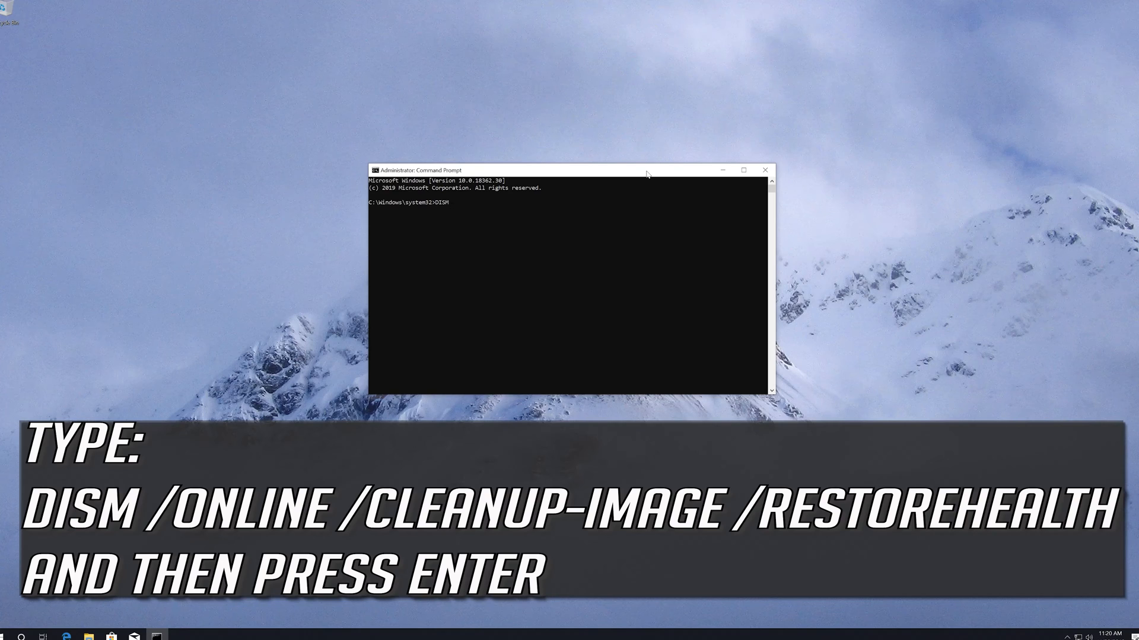
type("/O")
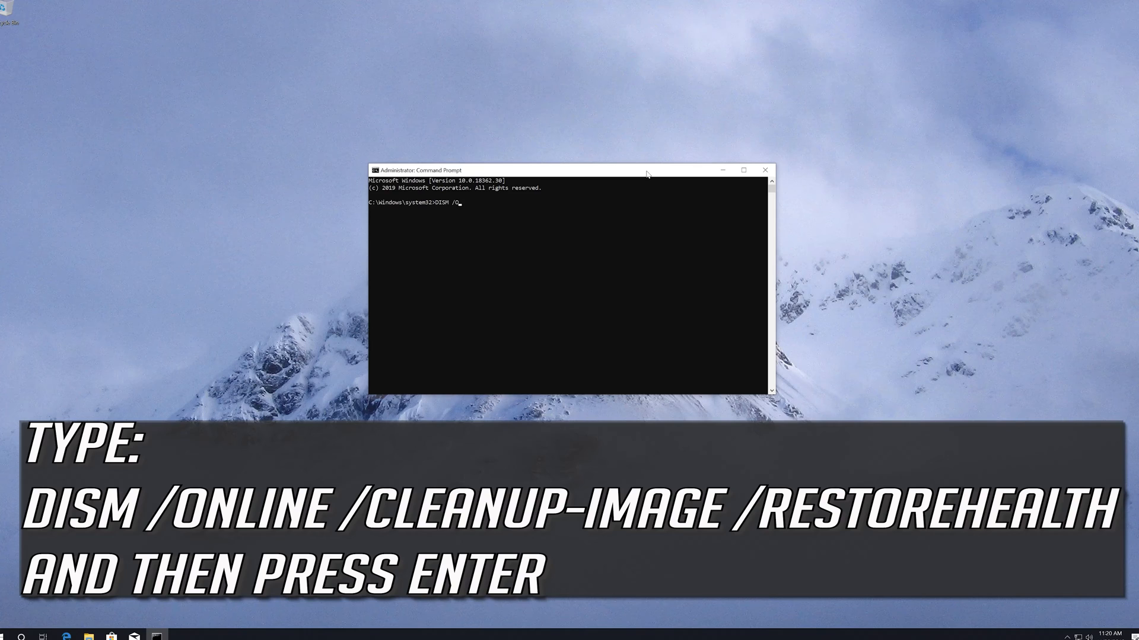
type("/Online /Clean")
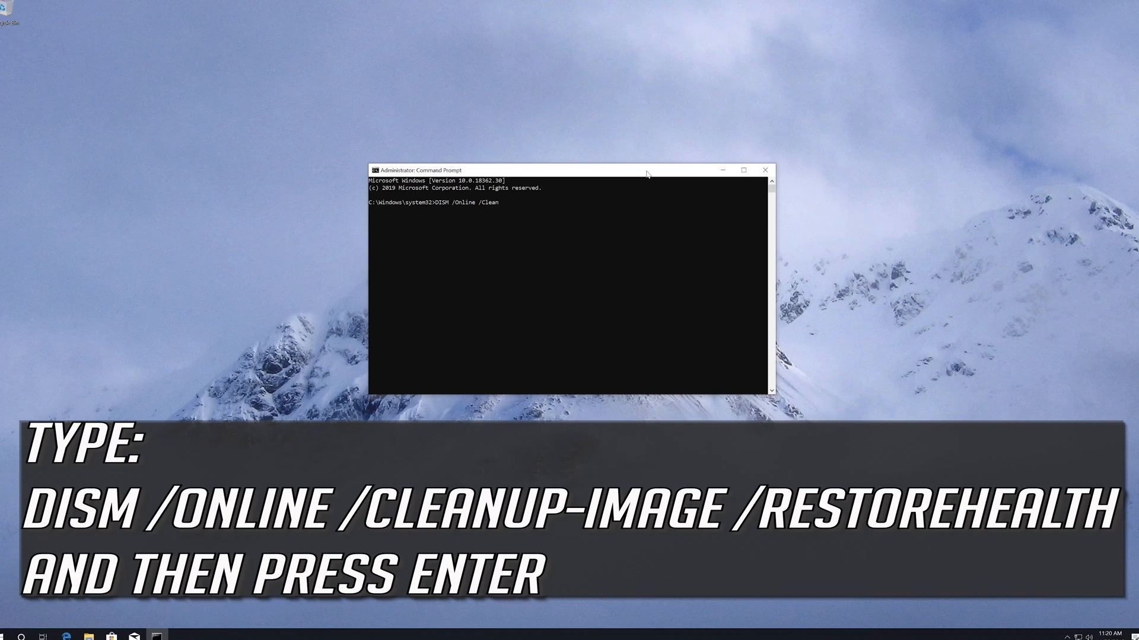
type("up-image /")
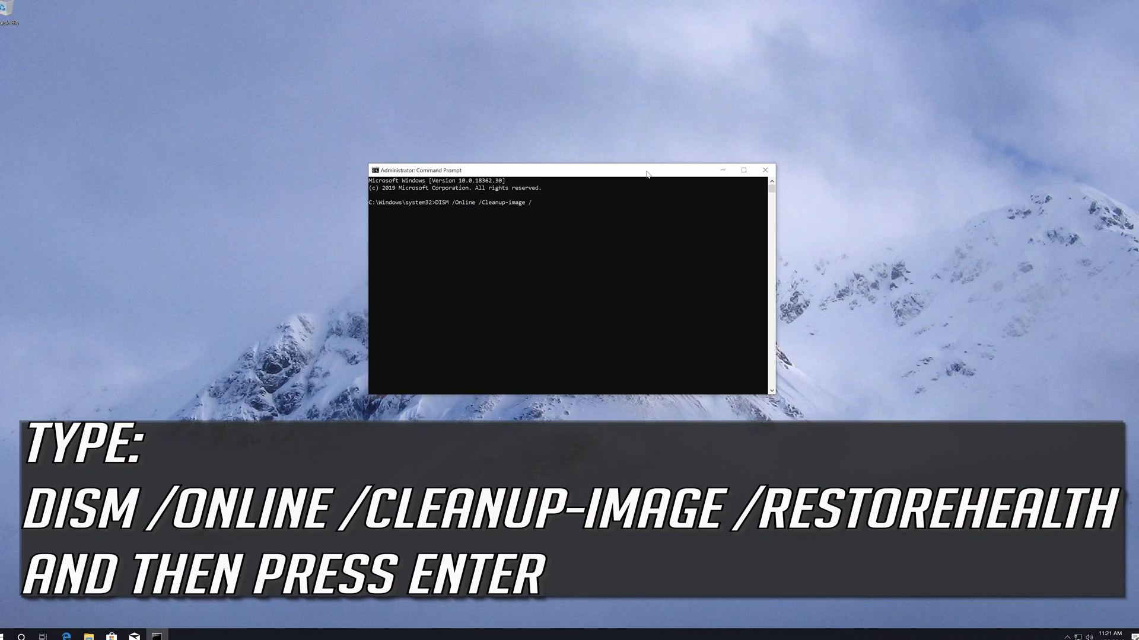
type("RestoreH")
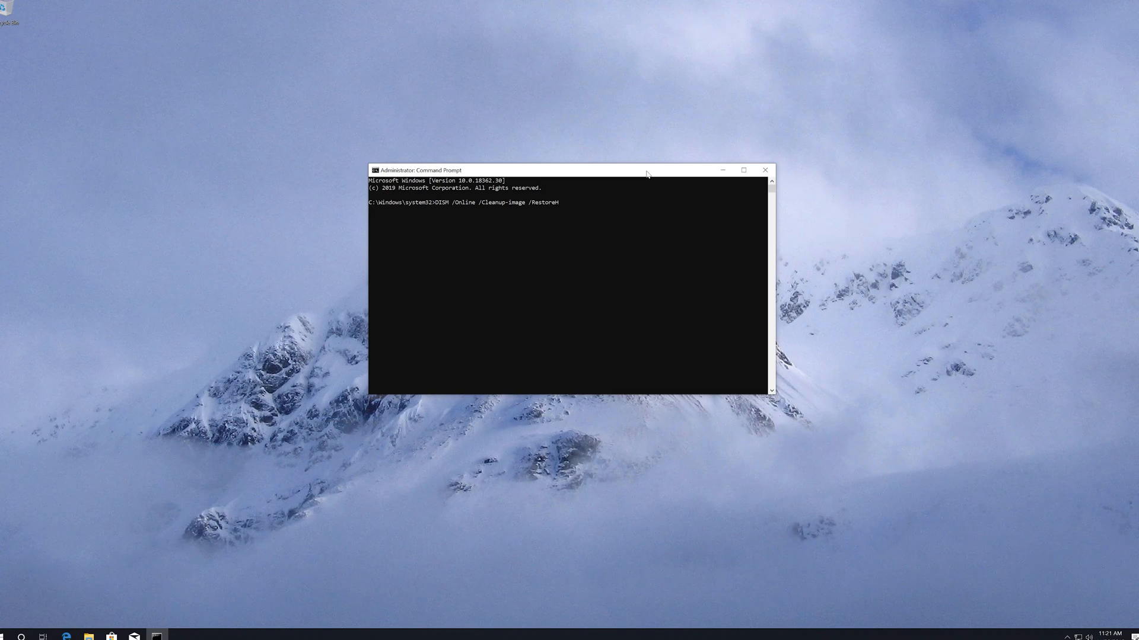
type("ealth")
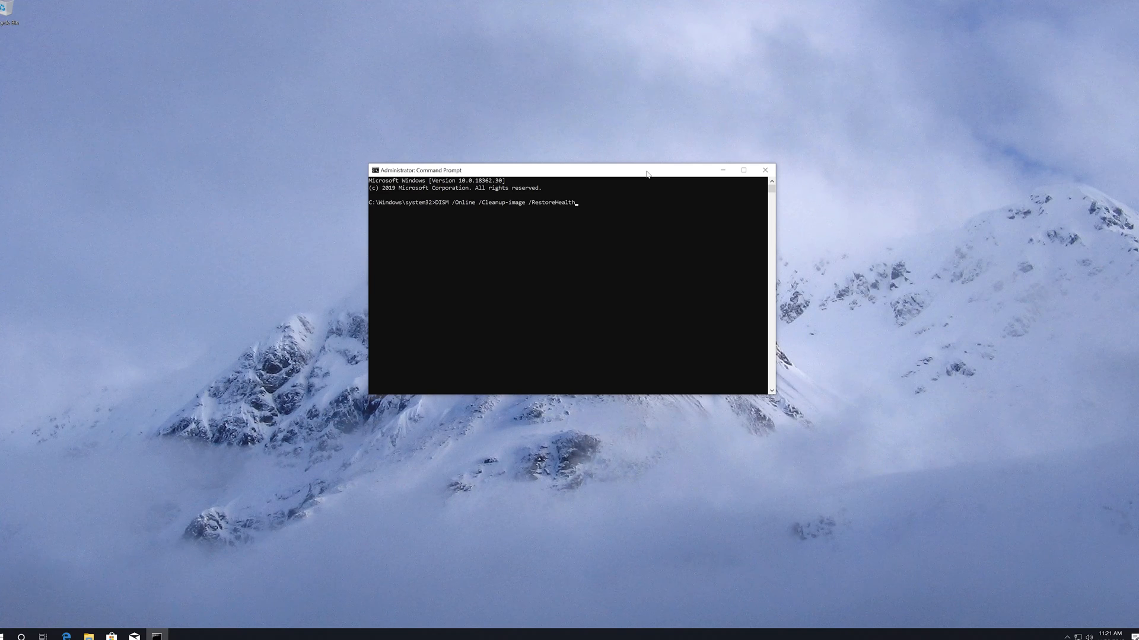
key("Return")
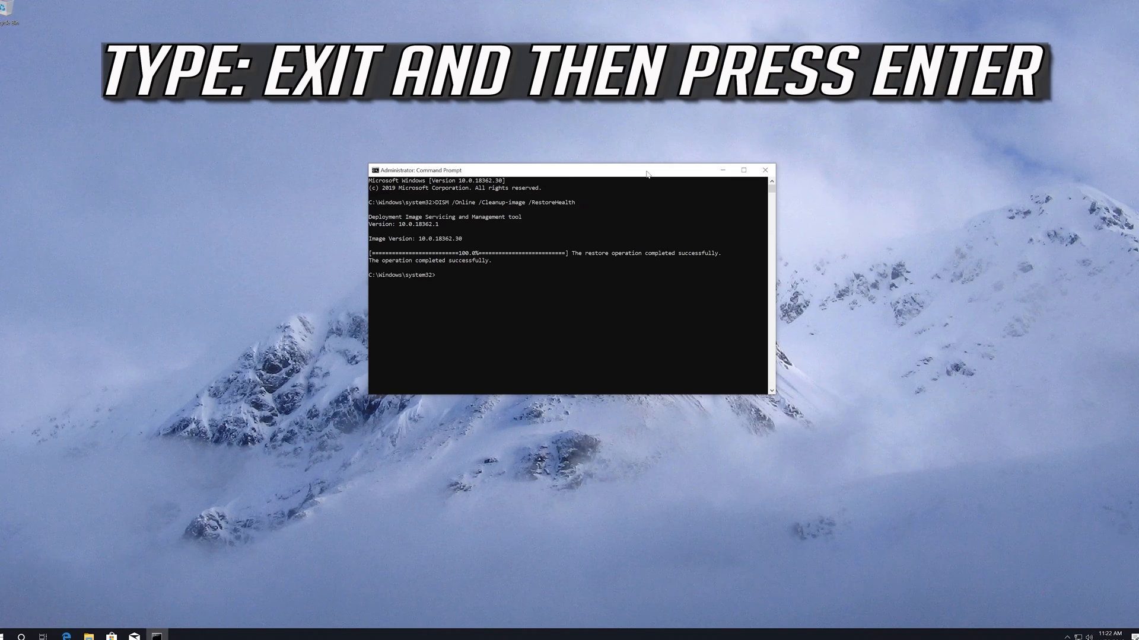
Exit the Command Prompt after DISM reports the restore completed successfully
type("exit")
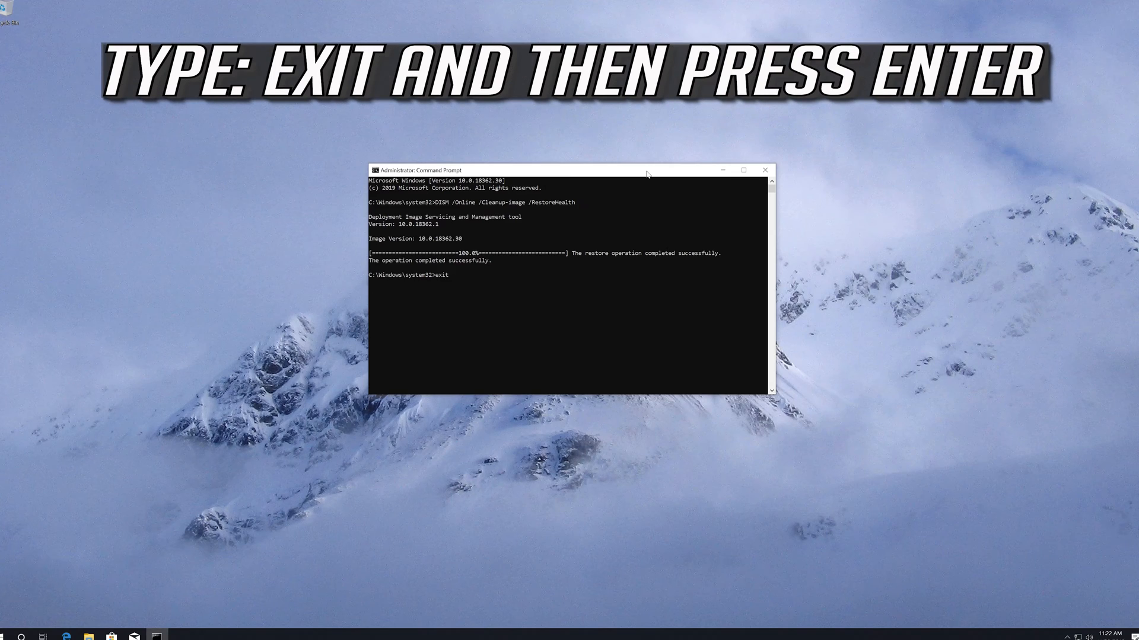
key("Return")
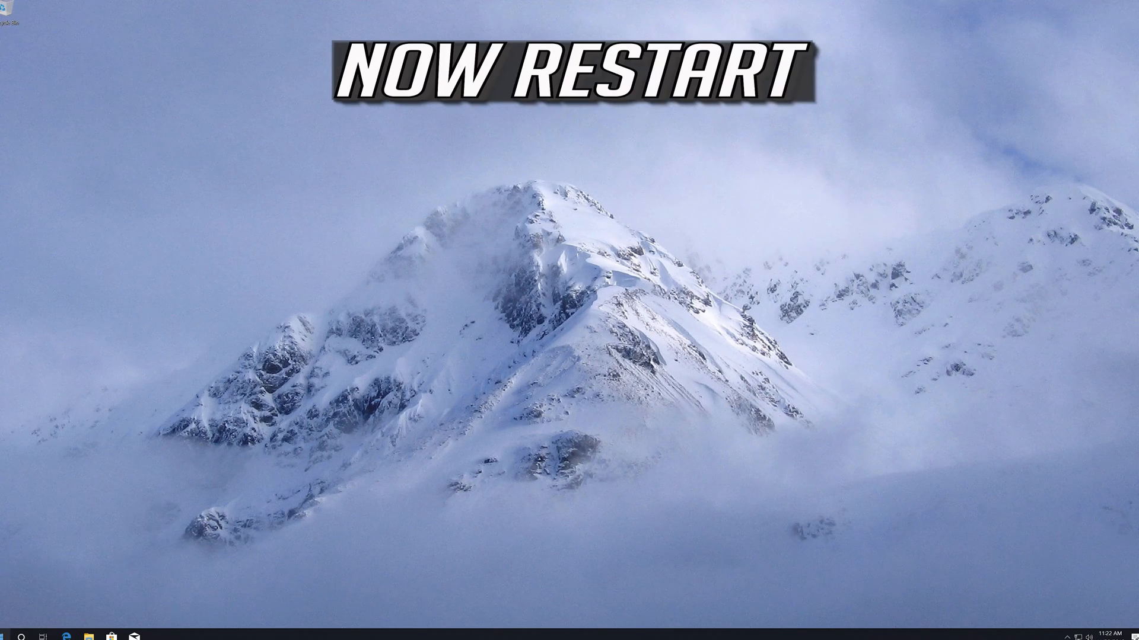
Restart the PC again from the Start menu's Power options
left_click(8, 635)
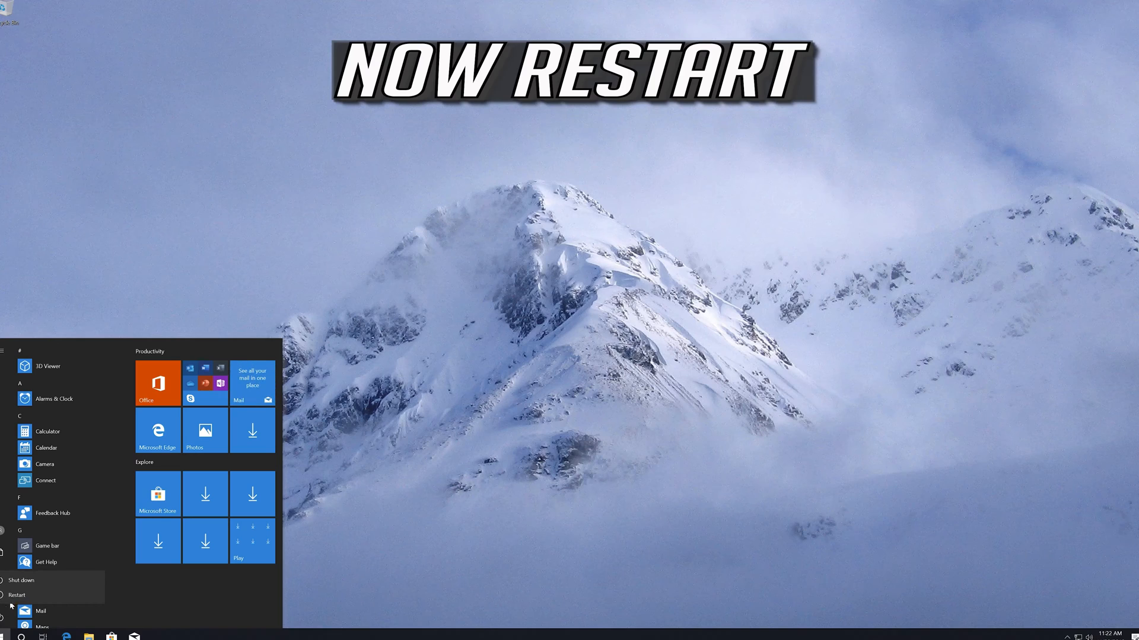
left_click(18, 595)
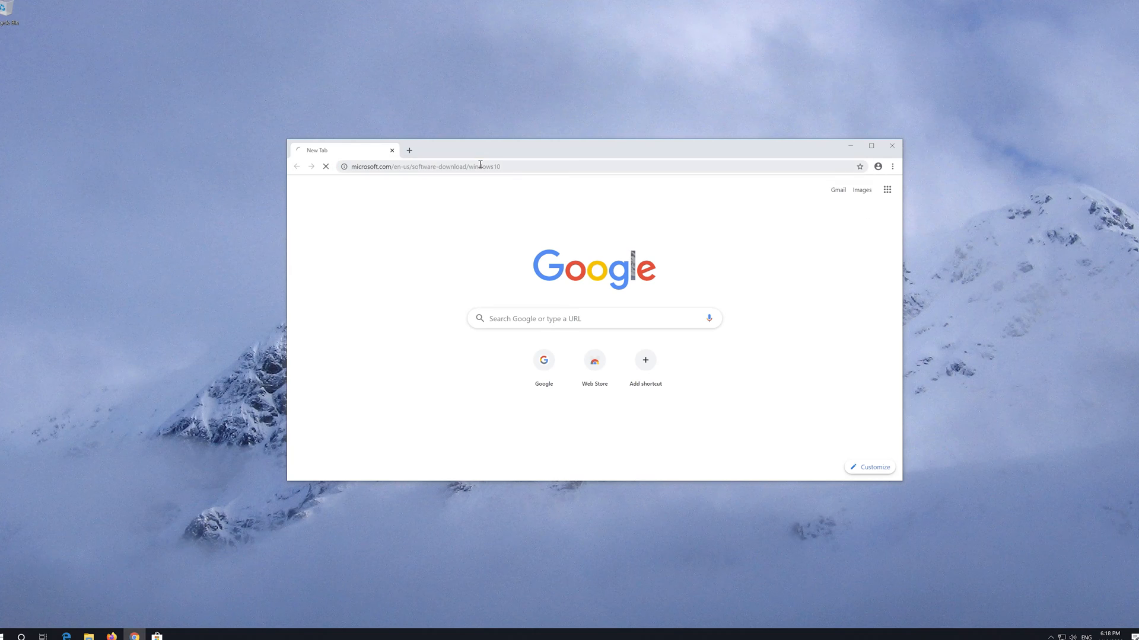
Load Microsoft's Windows 10 download page, download the Media Creation Tool and close Chrome
key("Return")
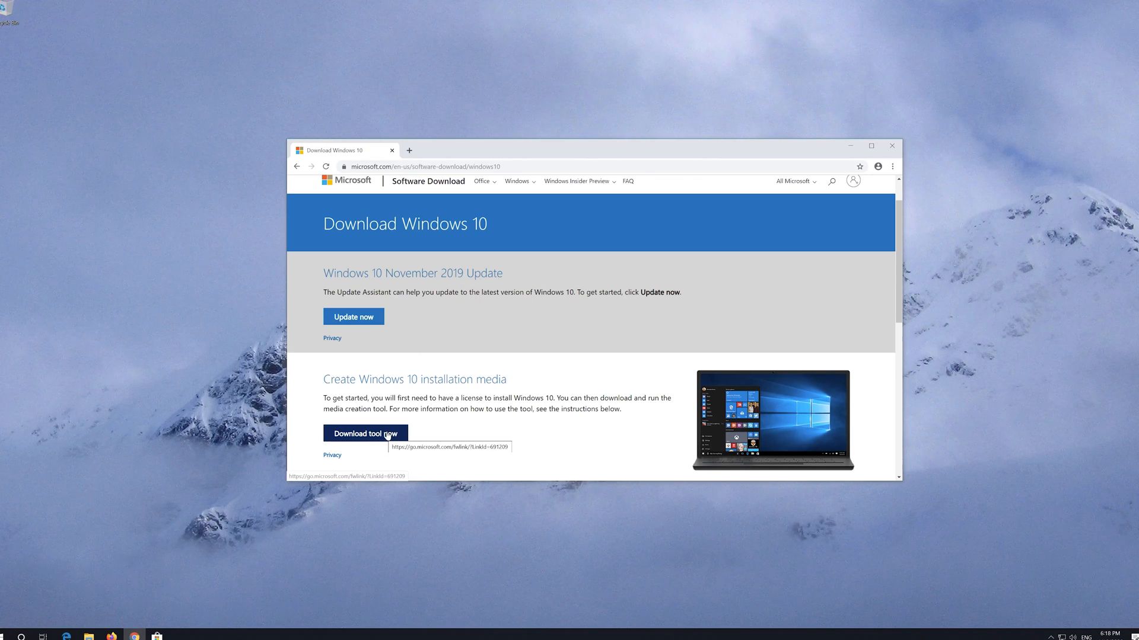
left_click(365, 434)
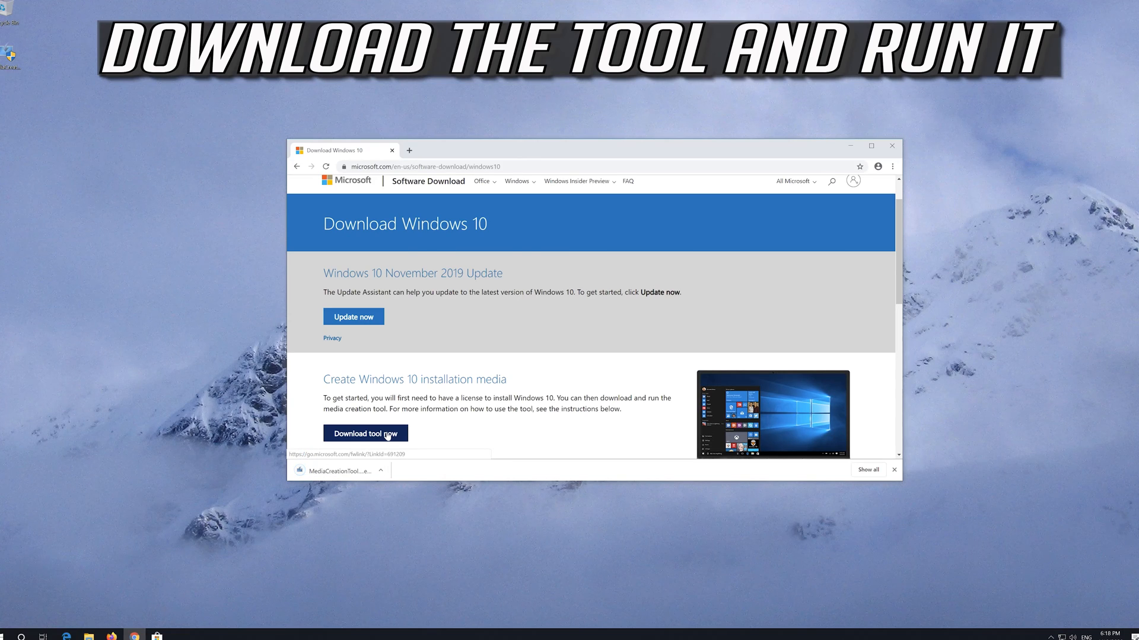
mouse_move(892, 151)
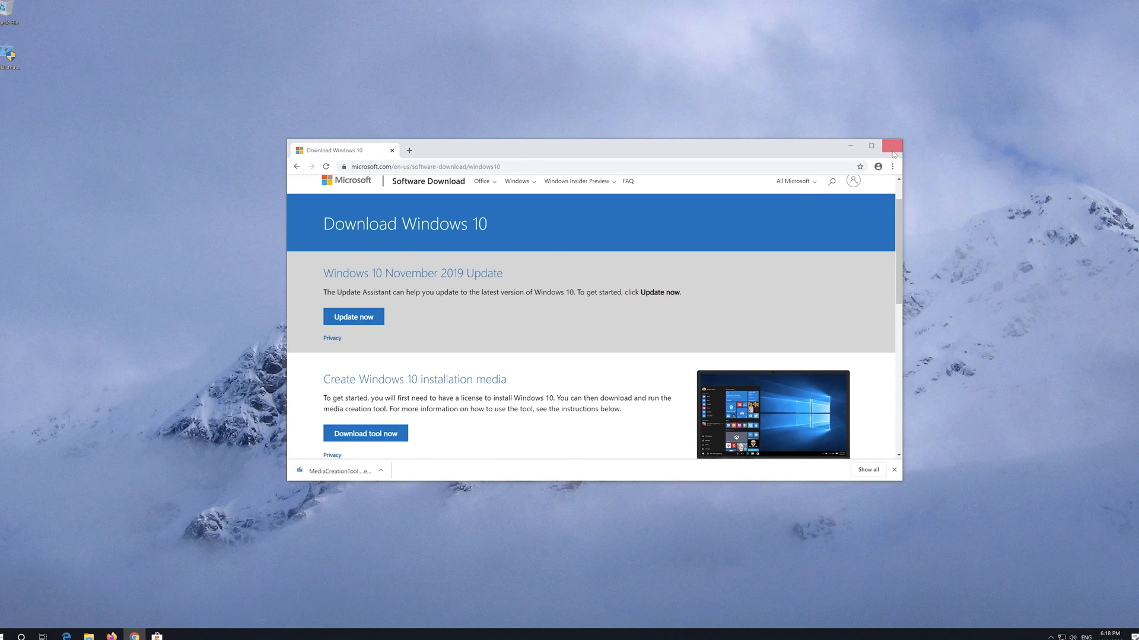
left_click(892, 146)
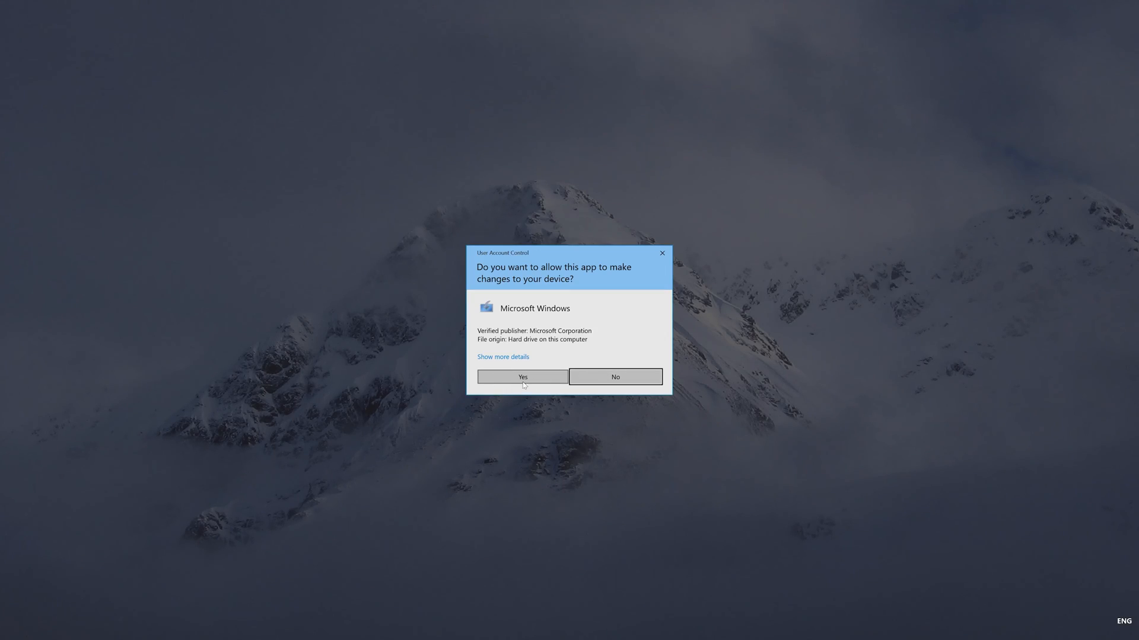
Approve UAC, accept the license terms and start Upgrade this PC now in Windows 10 Setup
left_click(522, 377)
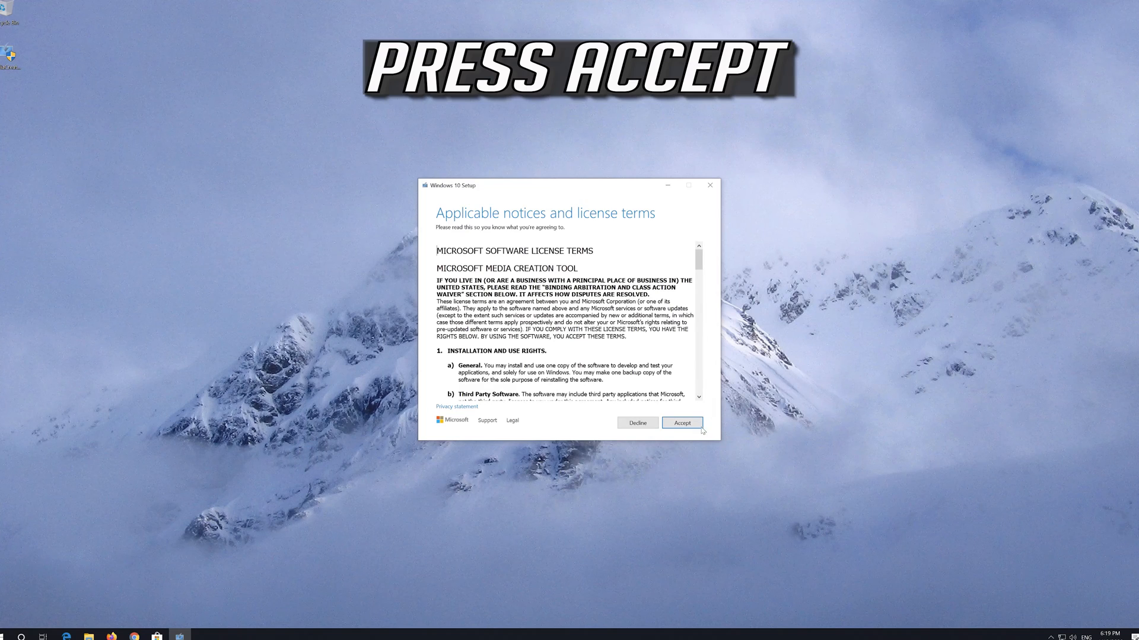
left_click(681, 422)
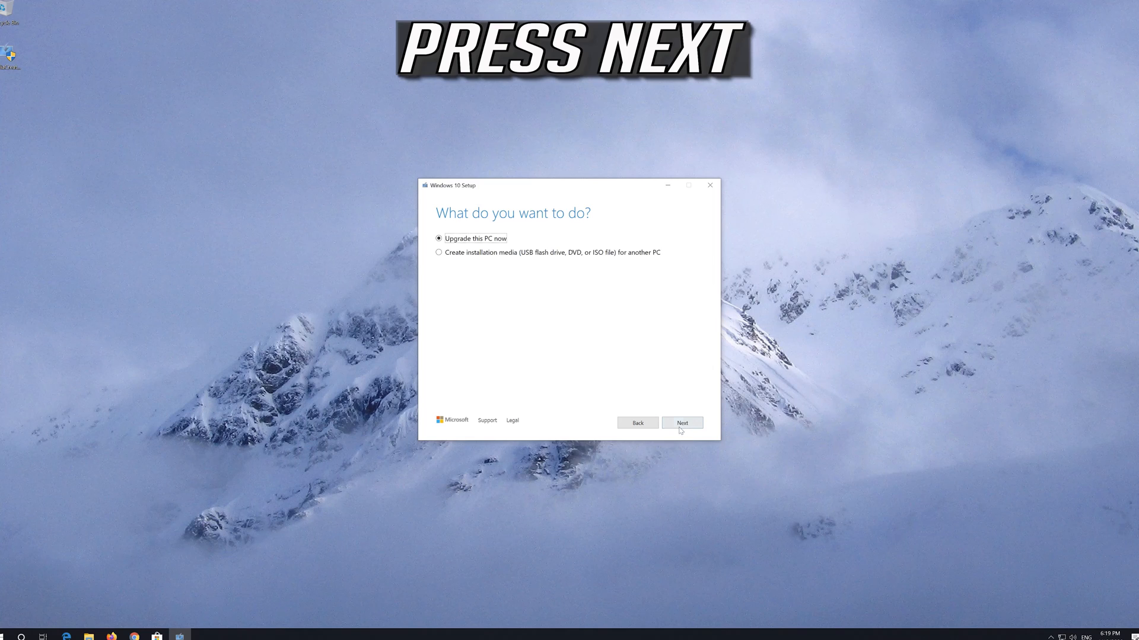
left_click(681, 422)
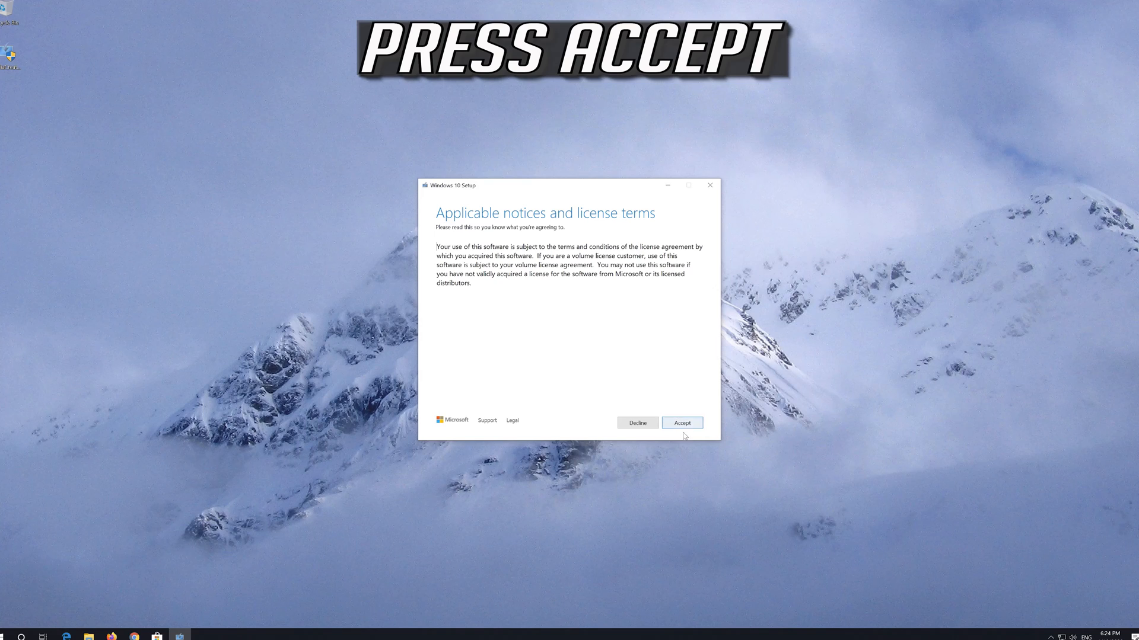
left_click(681, 423)
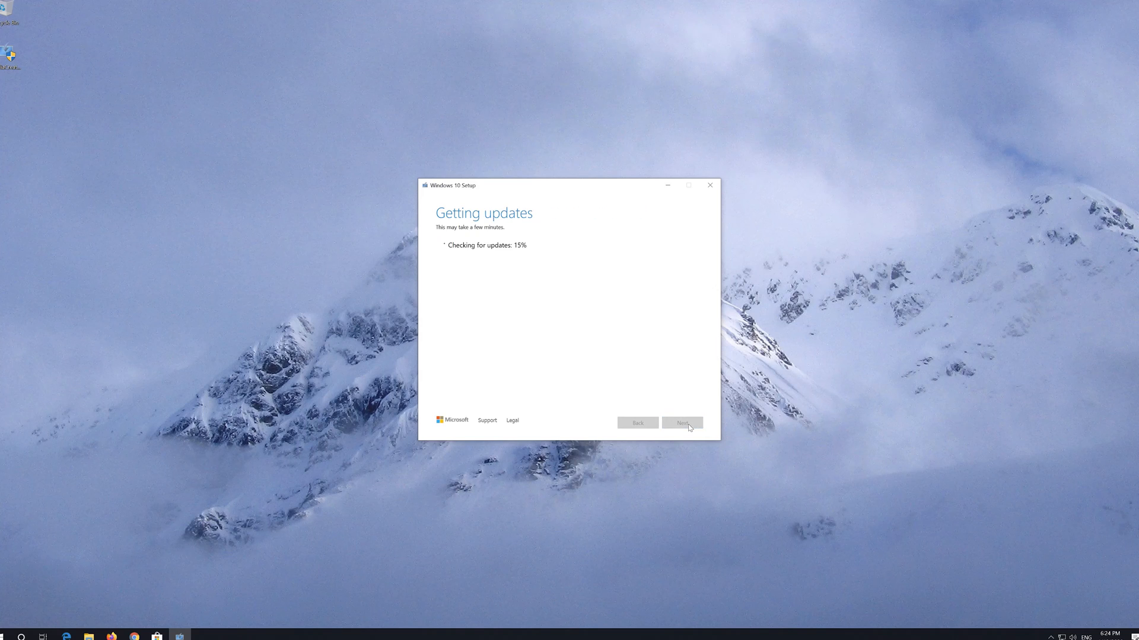